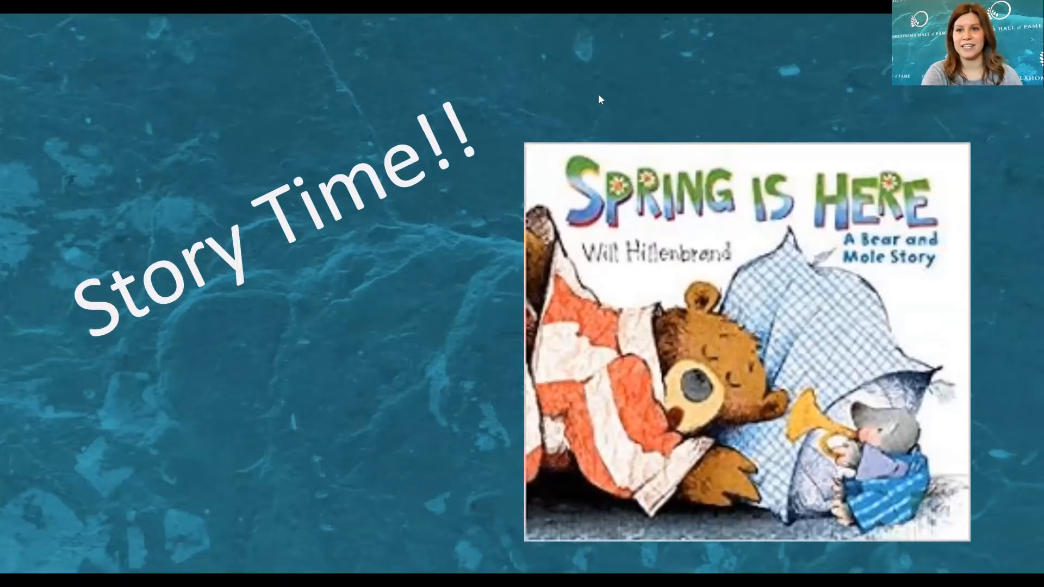
pyautogui.moveTo(547, 157)
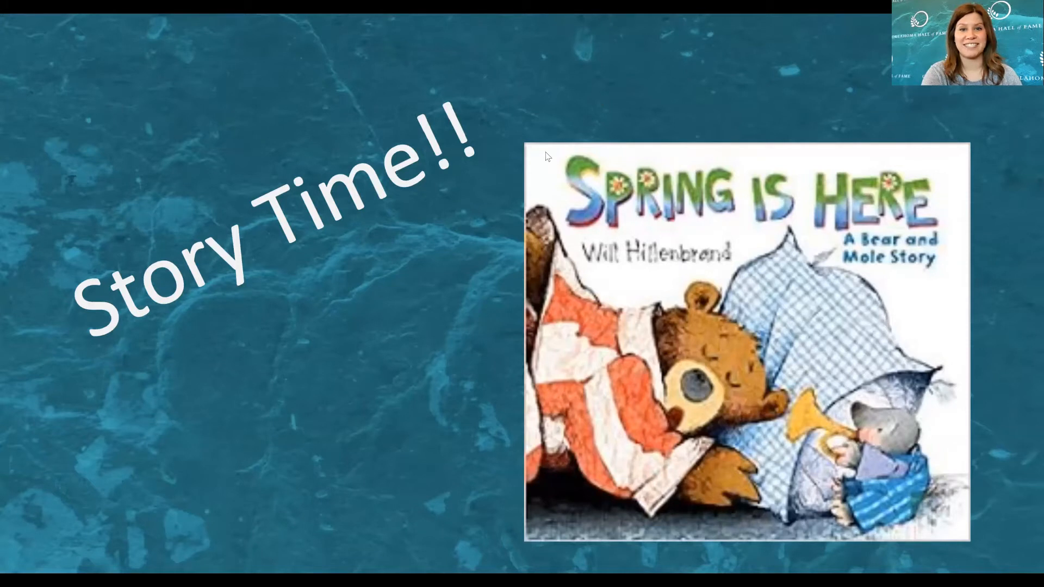